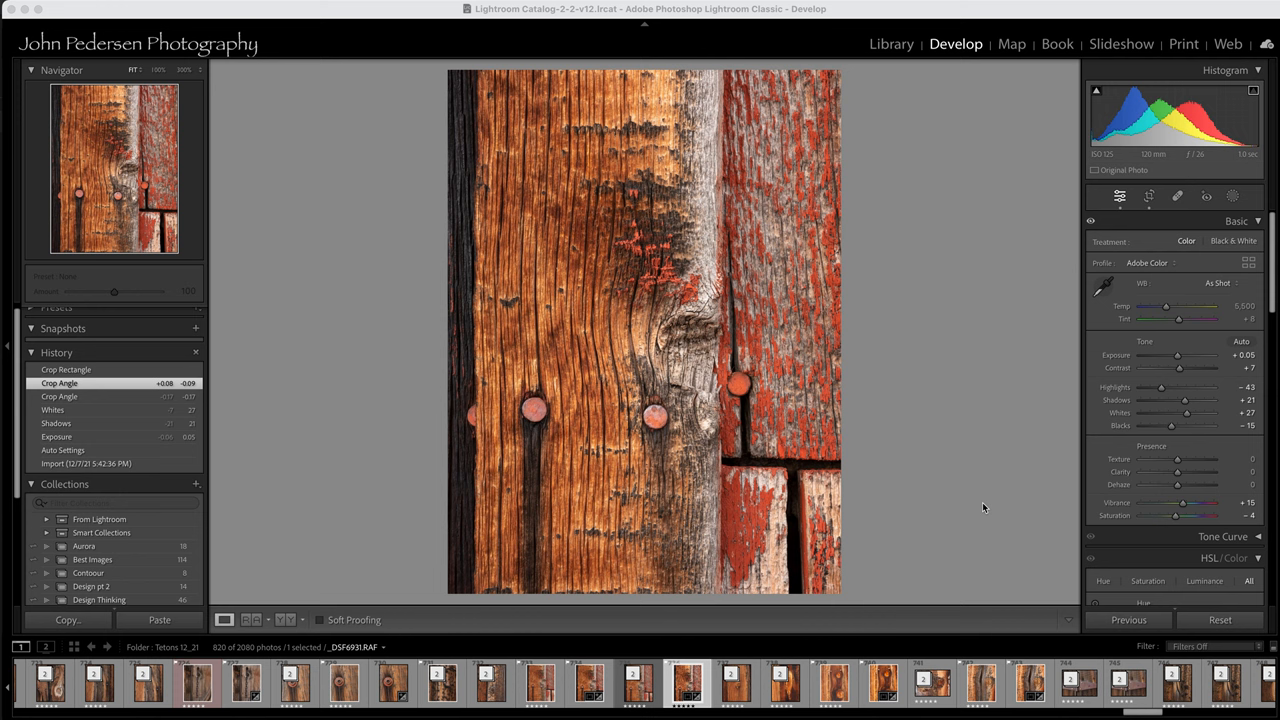
mouse_move(817, 475)
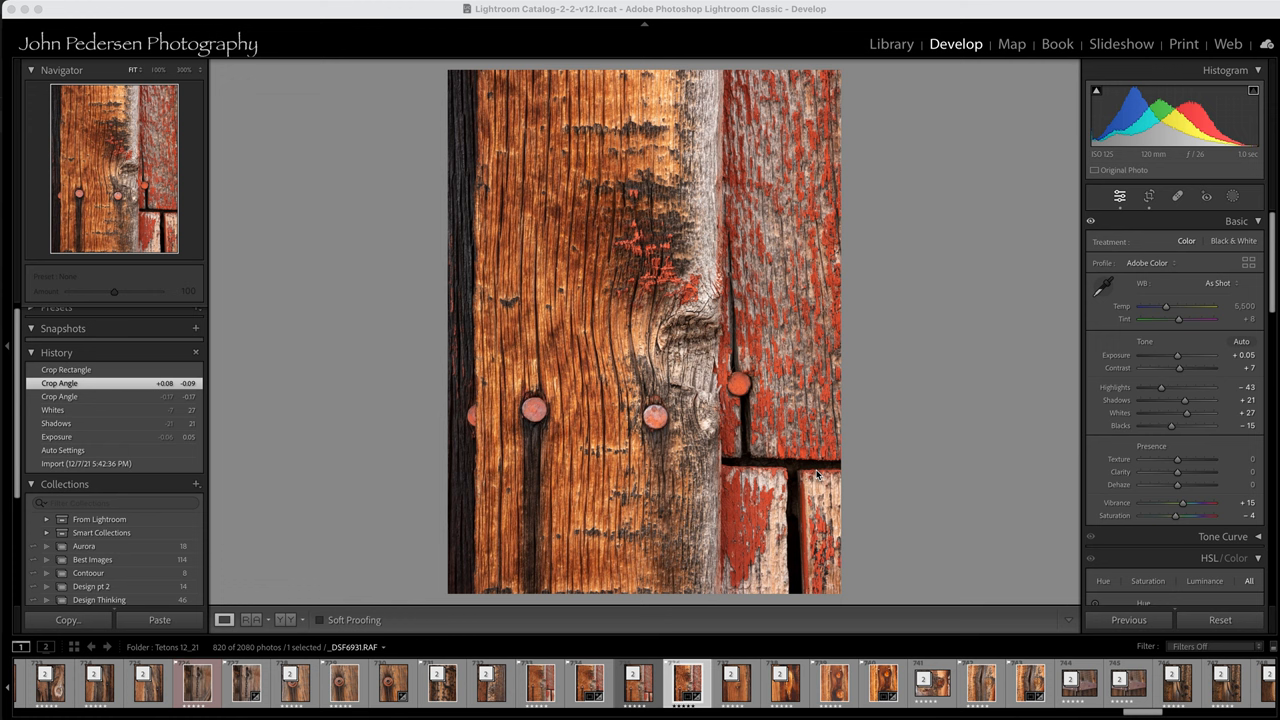
mouse_move(464, 212)
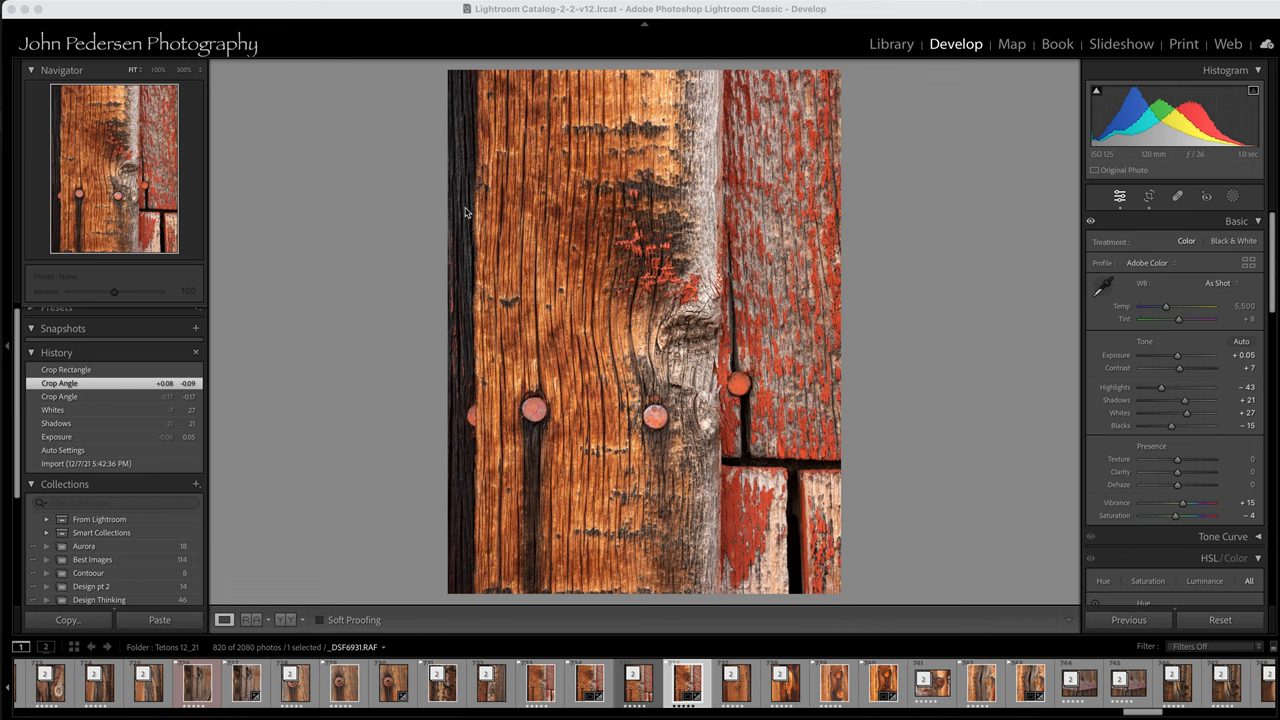
mouse_move(590, 303)
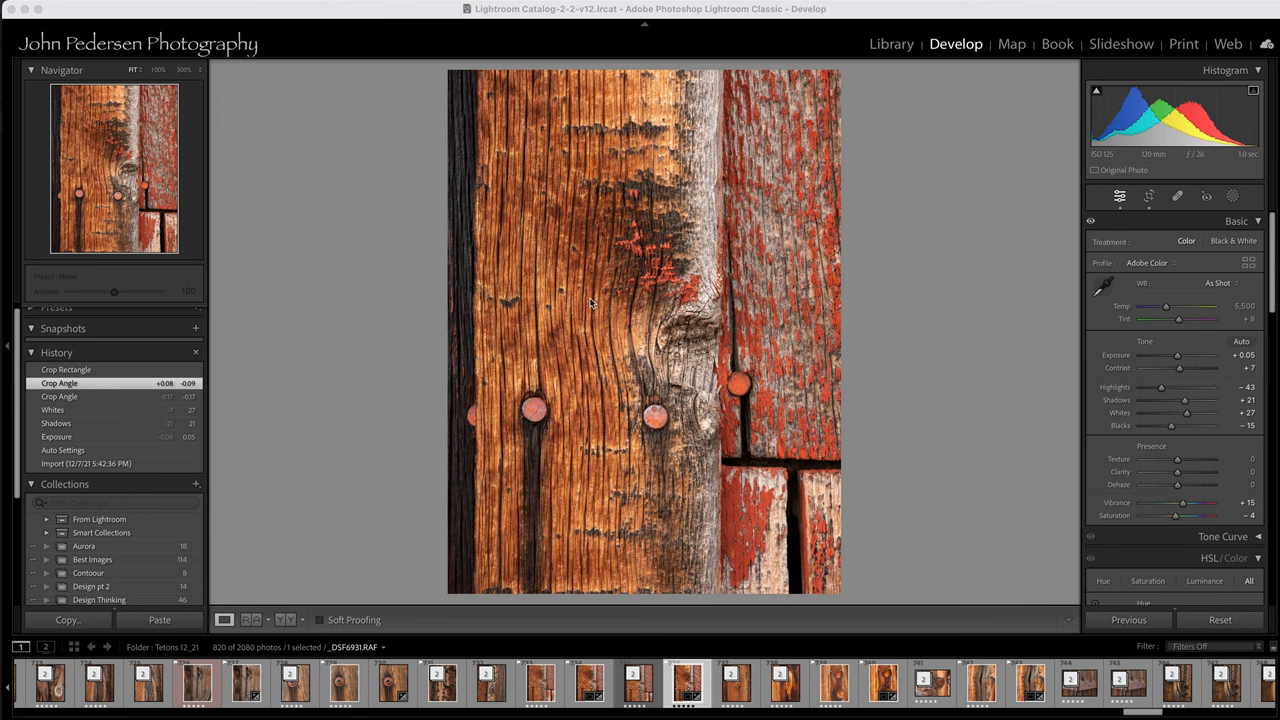
mouse_move(562, 325)
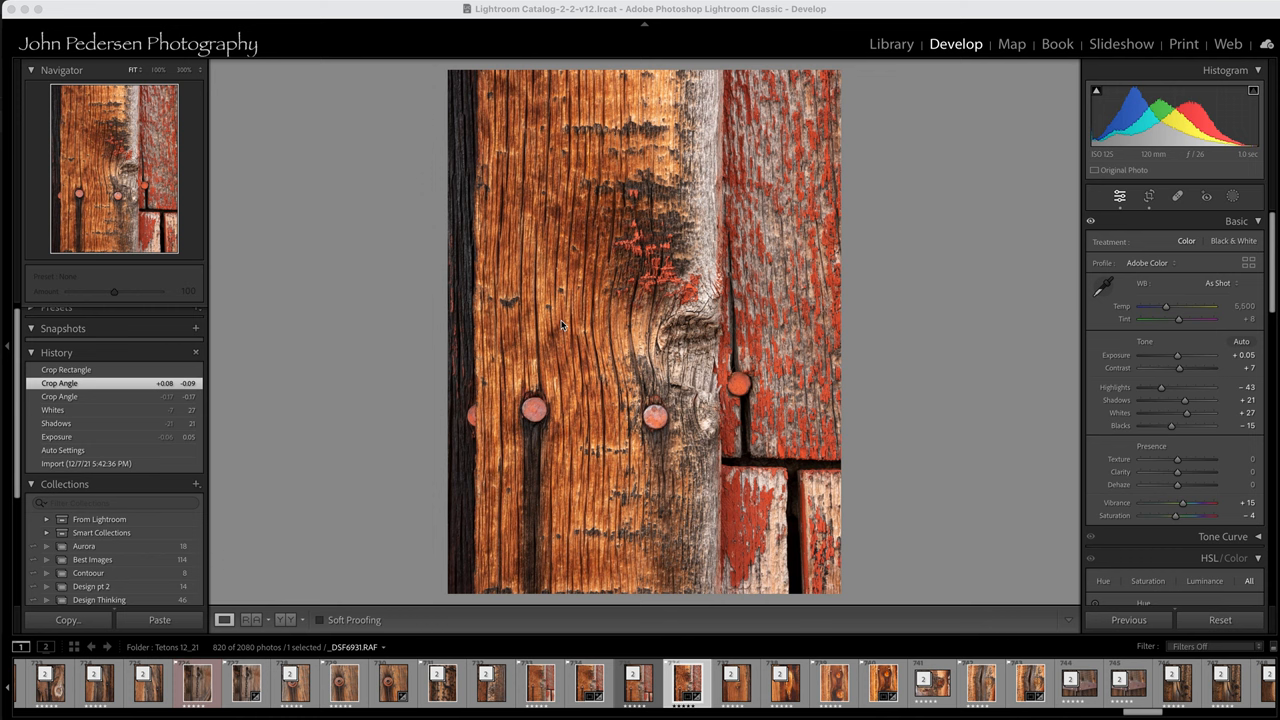
mouse_move(570, 338)
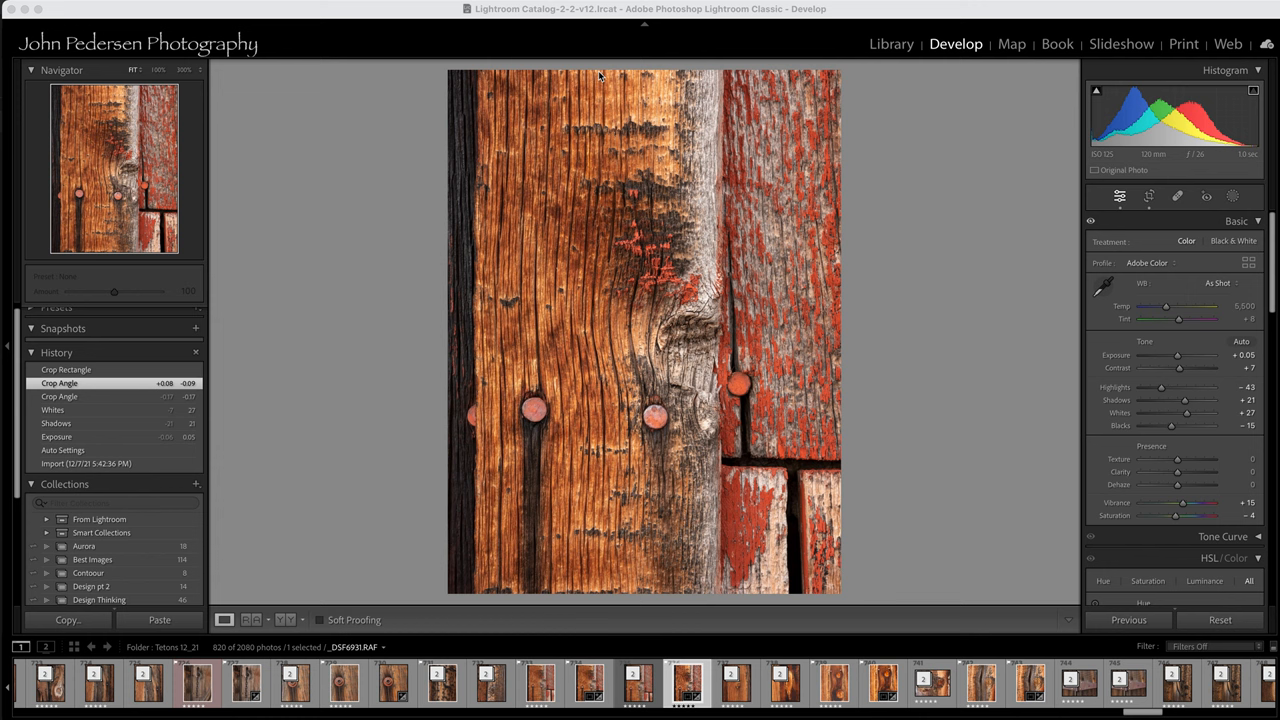
mouse_move(565, 560)
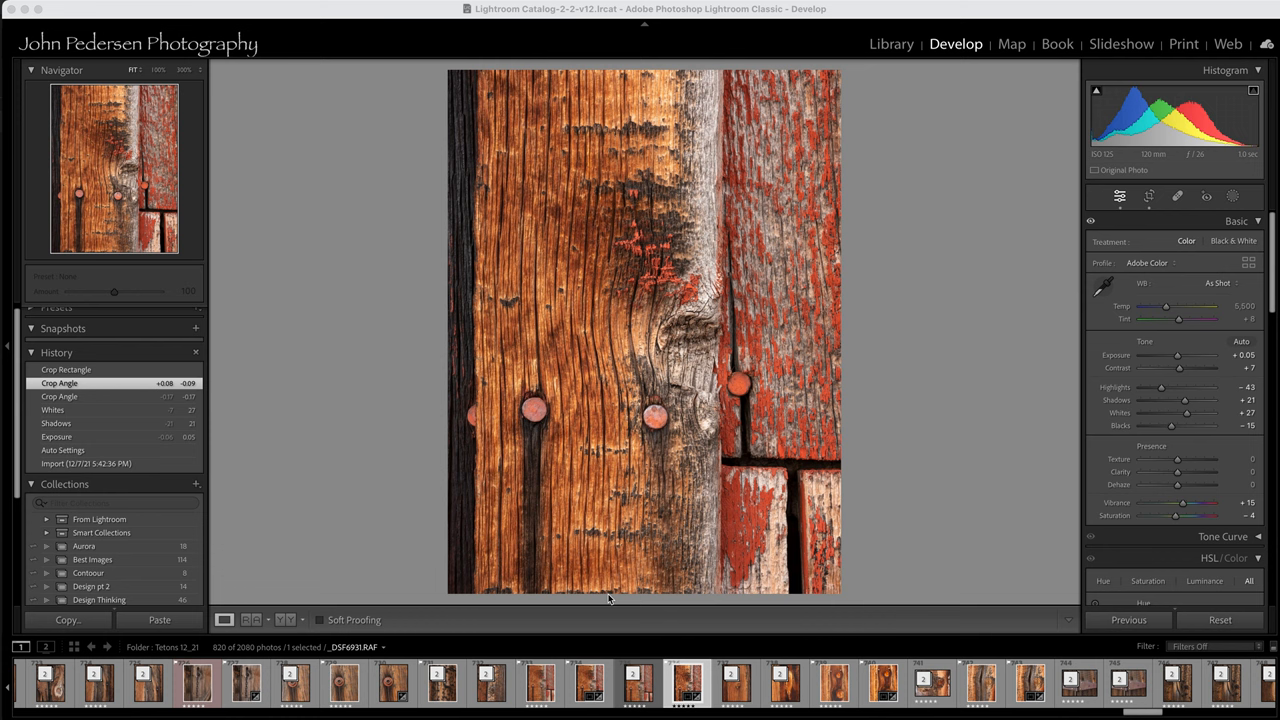
mouse_move(621, 536)
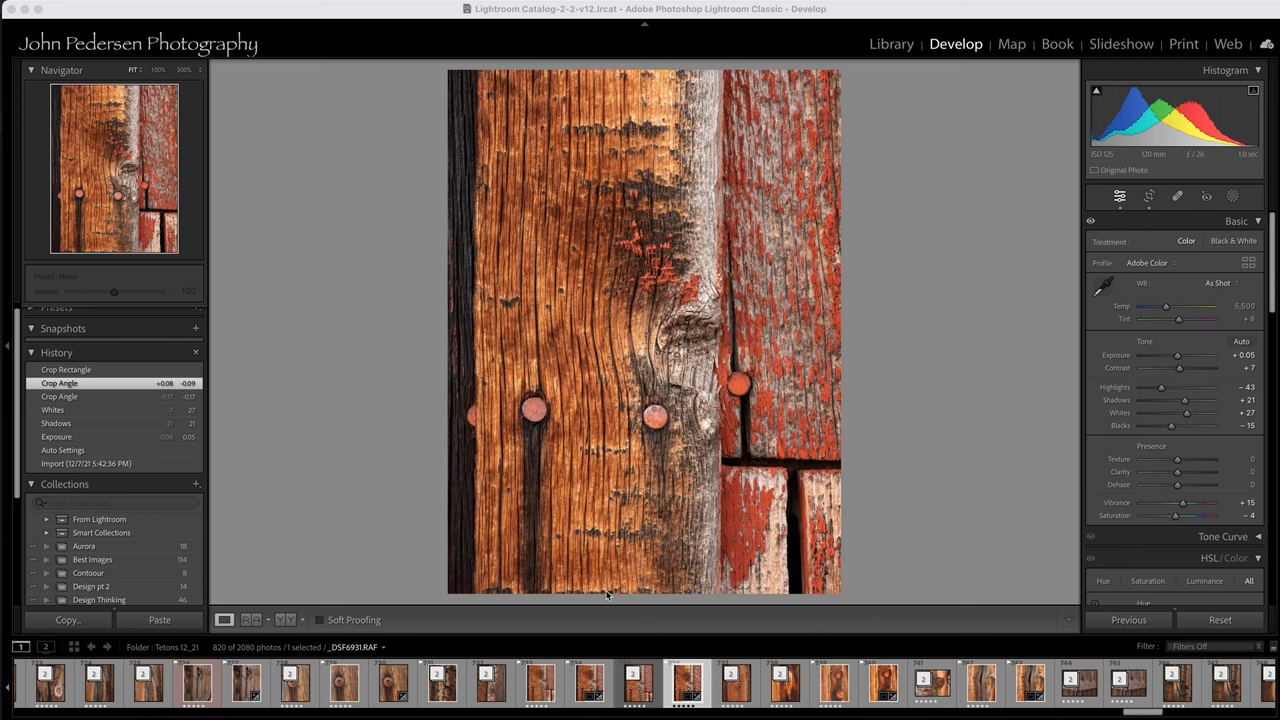
mouse_move(563, 527)
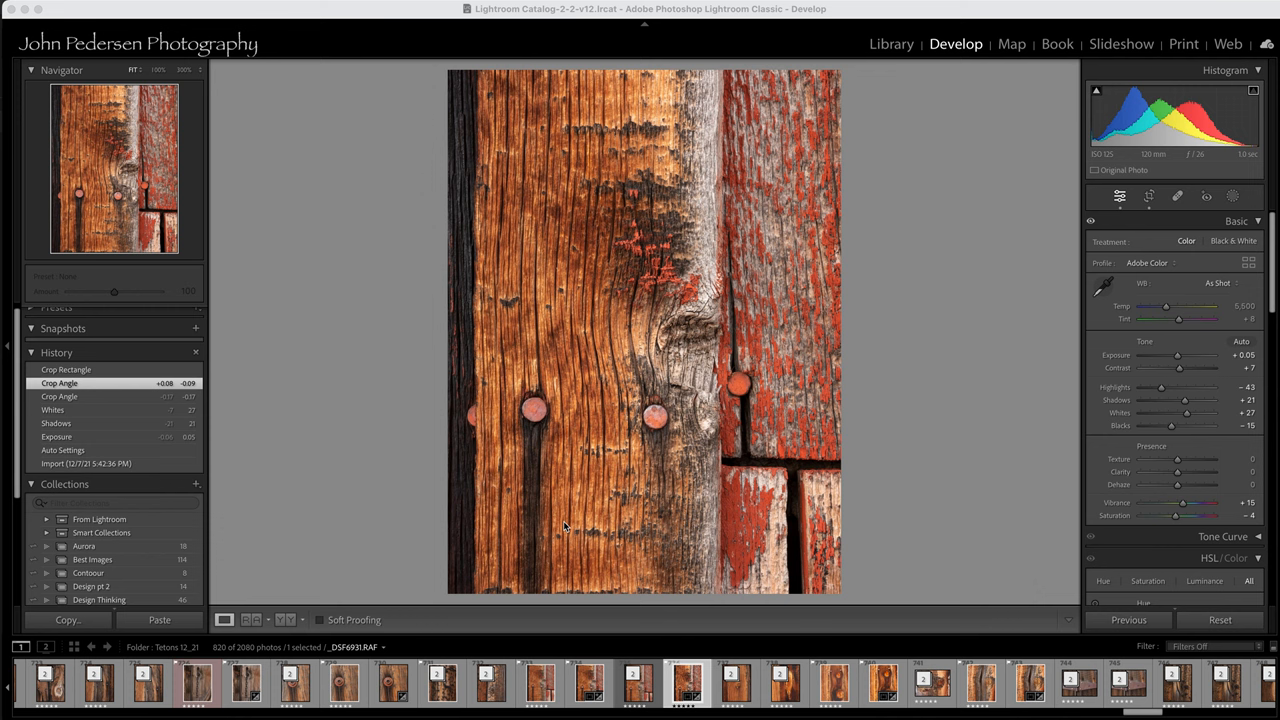
mouse_move(595, 184)
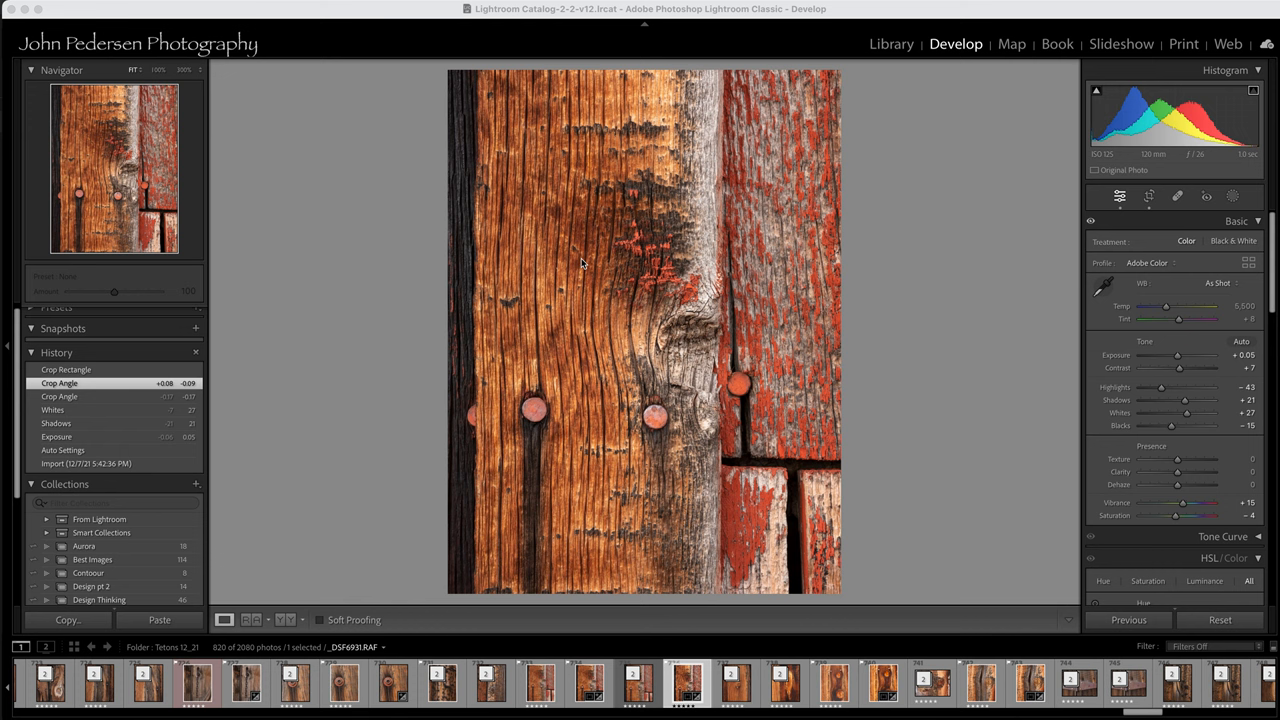
click(66, 369)
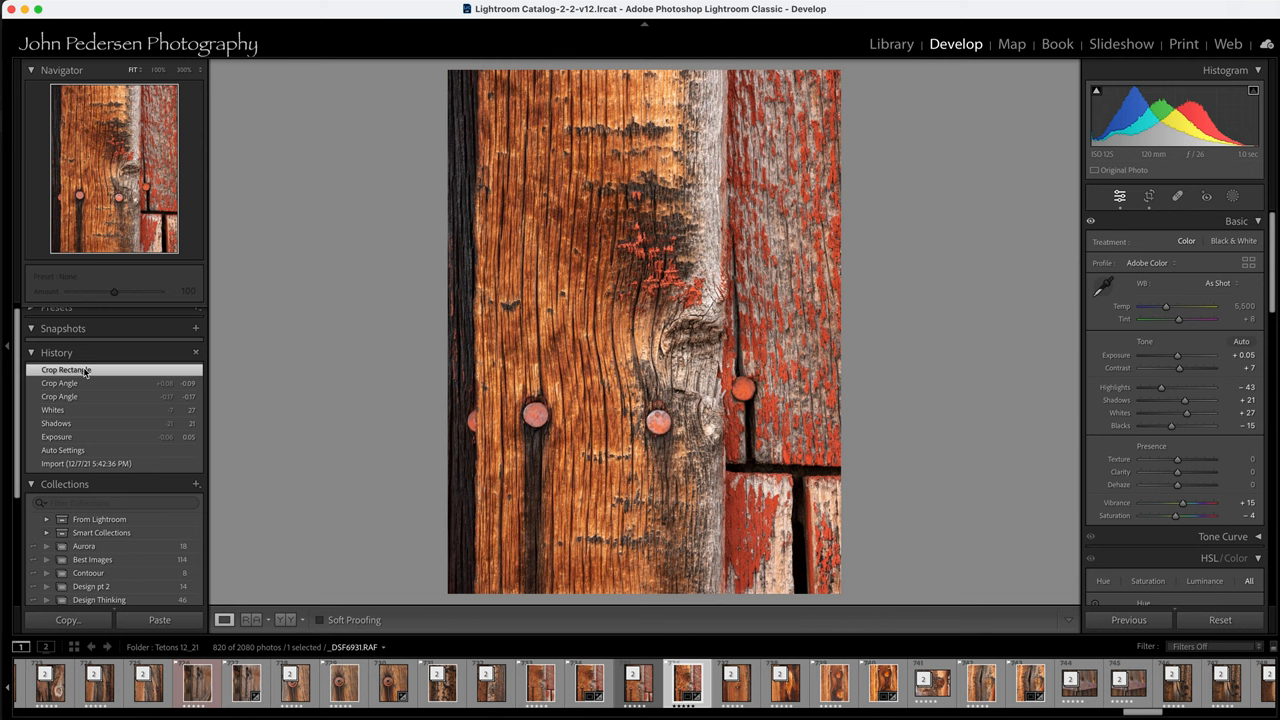
click(66, 369)
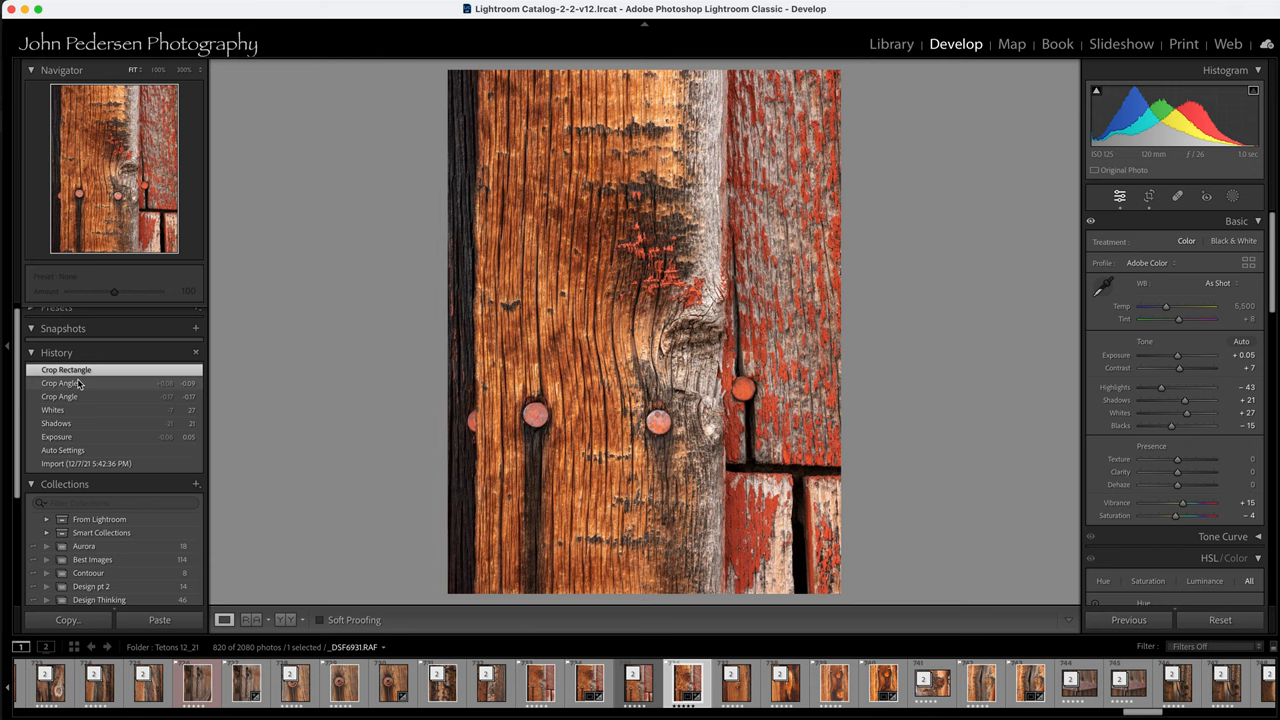
click(60, 383)
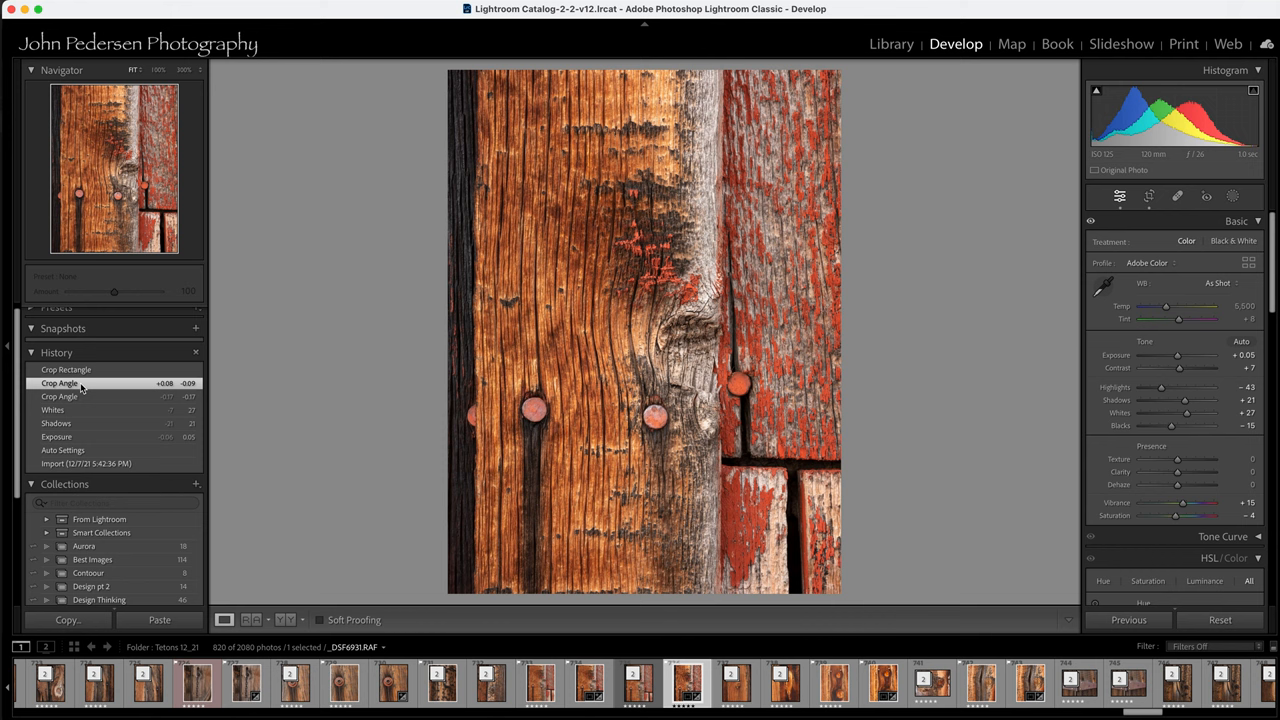